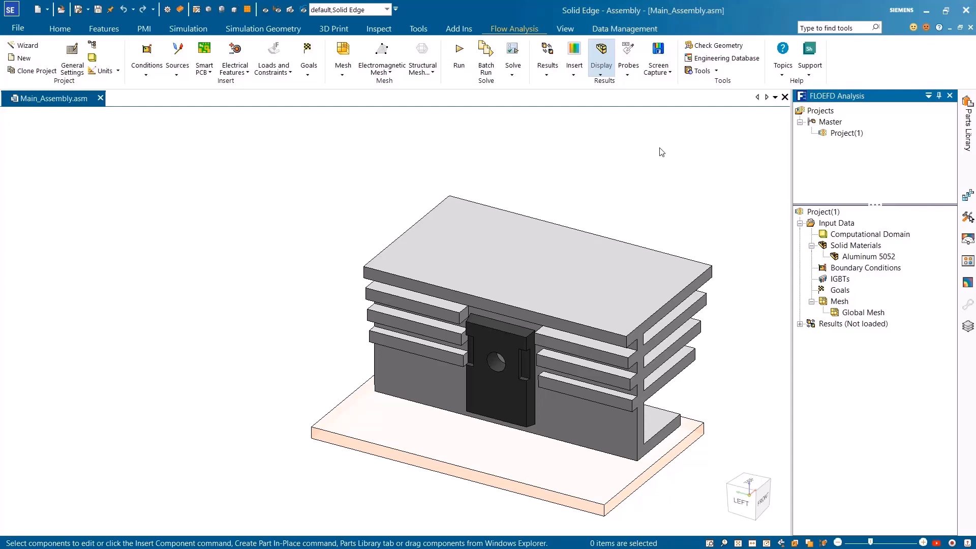
{"action": "mouse_move", "coordinate": [702, 71]}
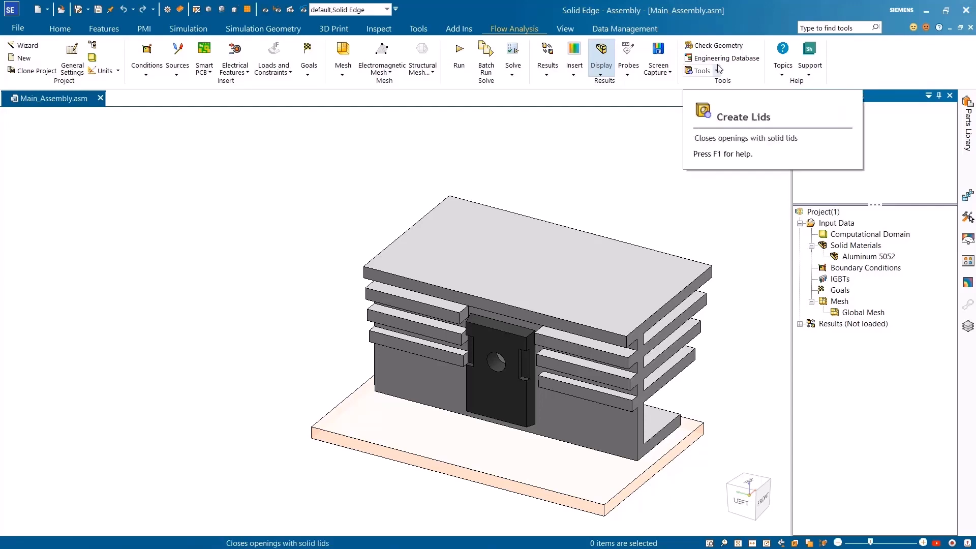
Step: Browse the Engineering Database to IGBTs > Pre-Defined > Typical IGBT, view its current-voltage curve, then close it
{"action": "left_click", "coordinate": [725, 58]}
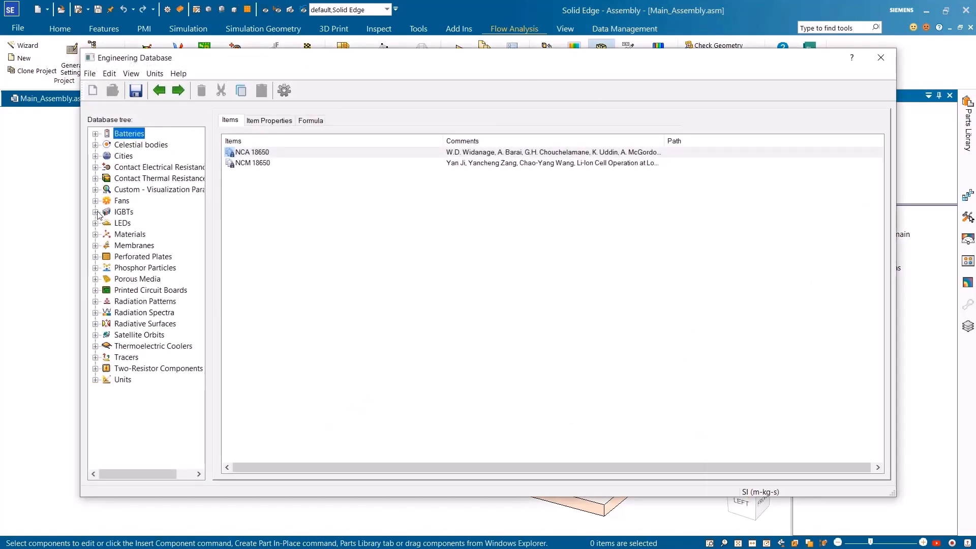
{"action": "left_click", "coordinate": [96, 211]}
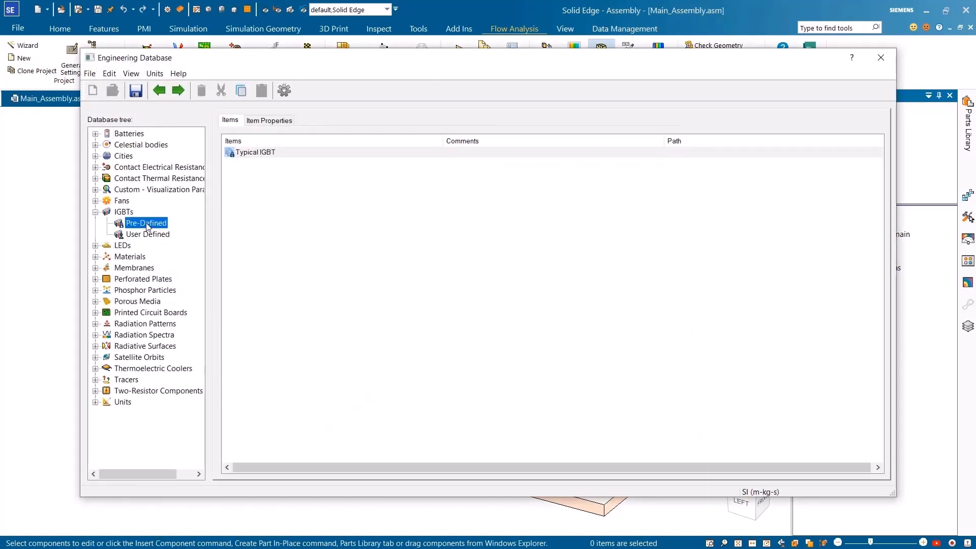
{"action": "left_click", "coordinate": [254, 151]}
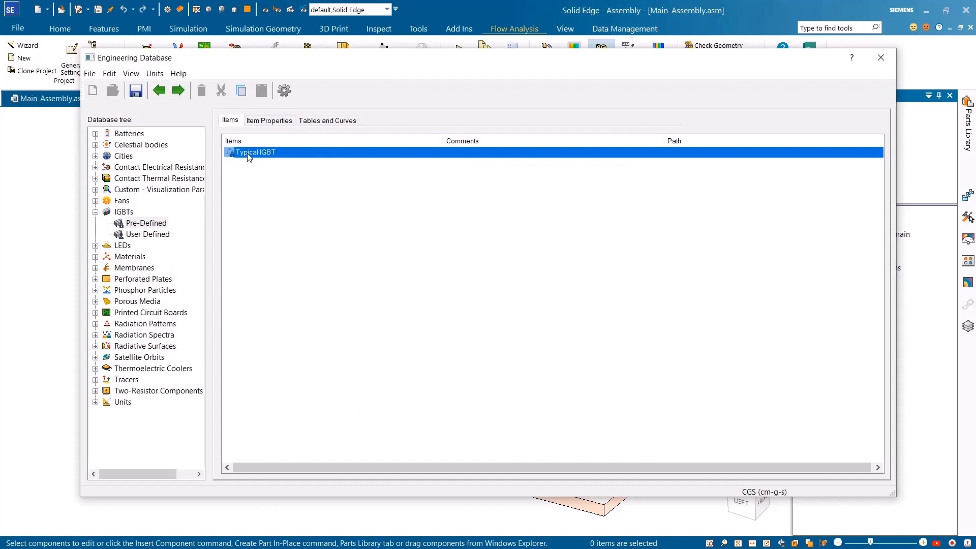
{"action": "left_click", "coordinate": [268, 119]}
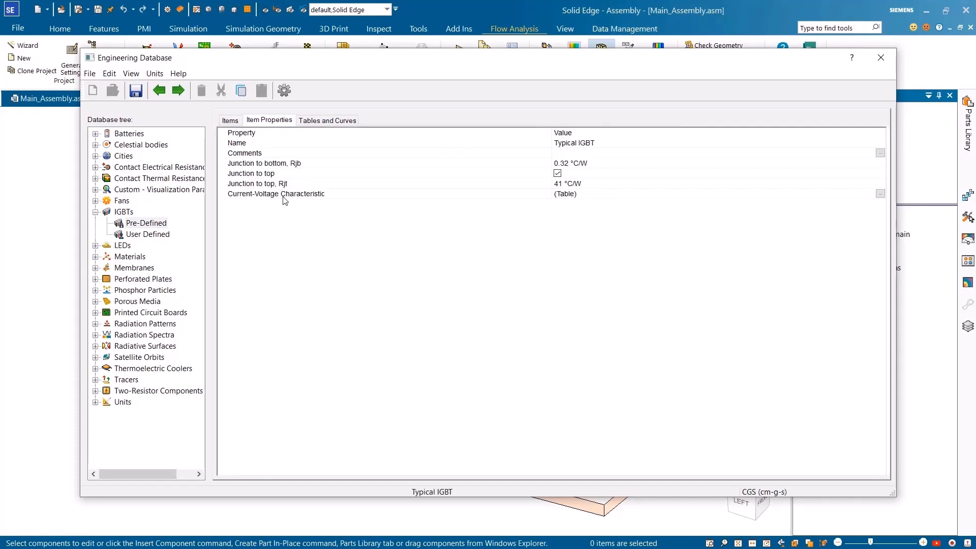
{"action": "left_click", "coordinate": [327, 120]}
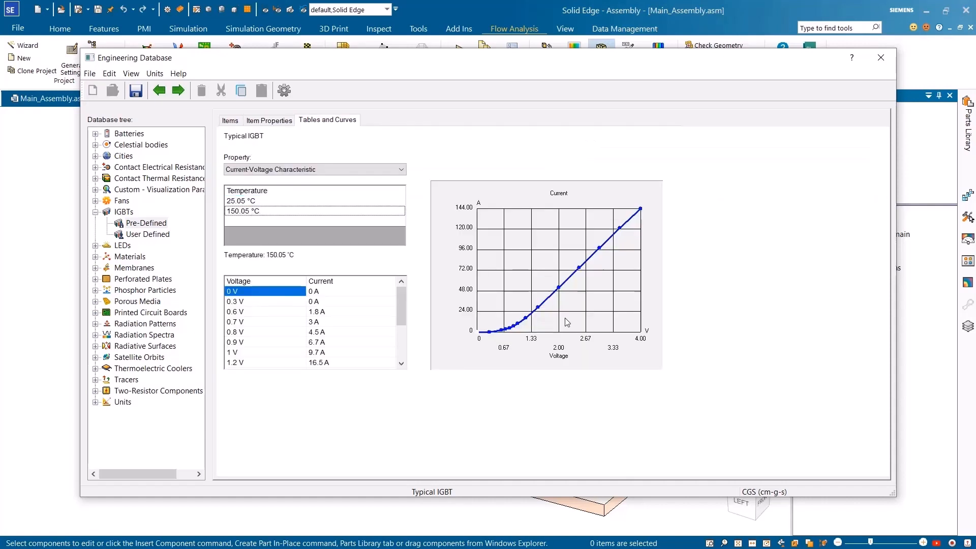
{"action": "left_click", "coordinate": [881, 57]}
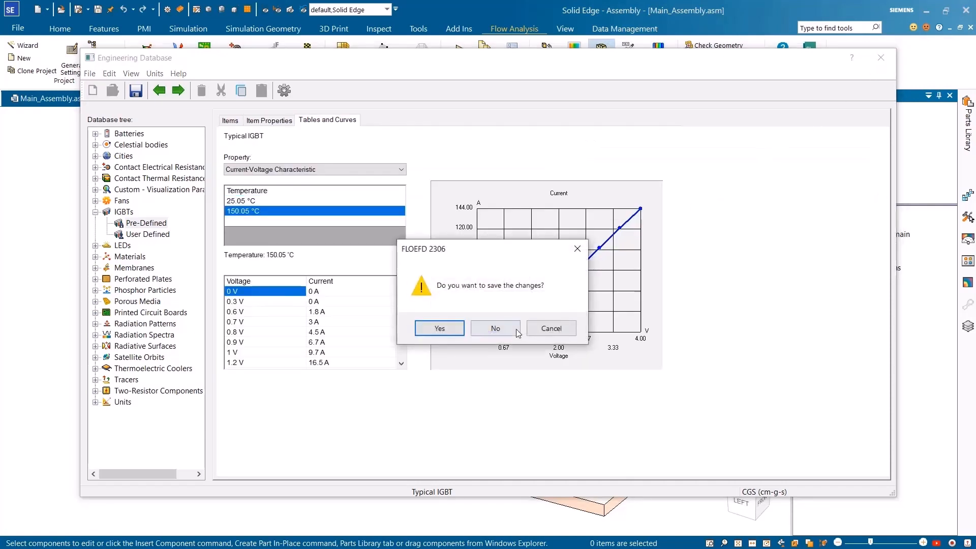
Step: Discard database changes and place a Typical IGBT source at 40 A on the black IGBT body's face
{"action": "left_click", "coordinate": [494, 329]}
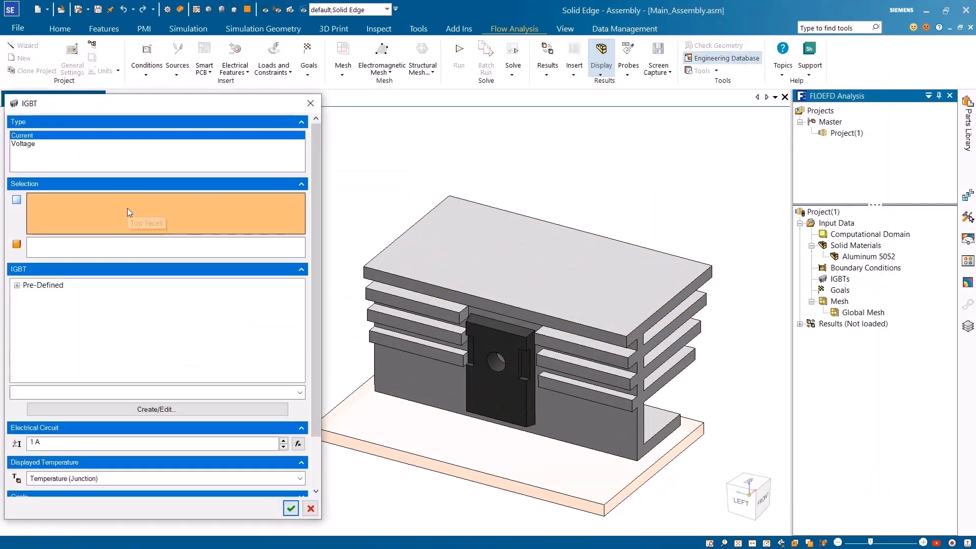
{"action": "left_click", "coordinate": [500, 360]}
{"action": "type", "text": "40"}
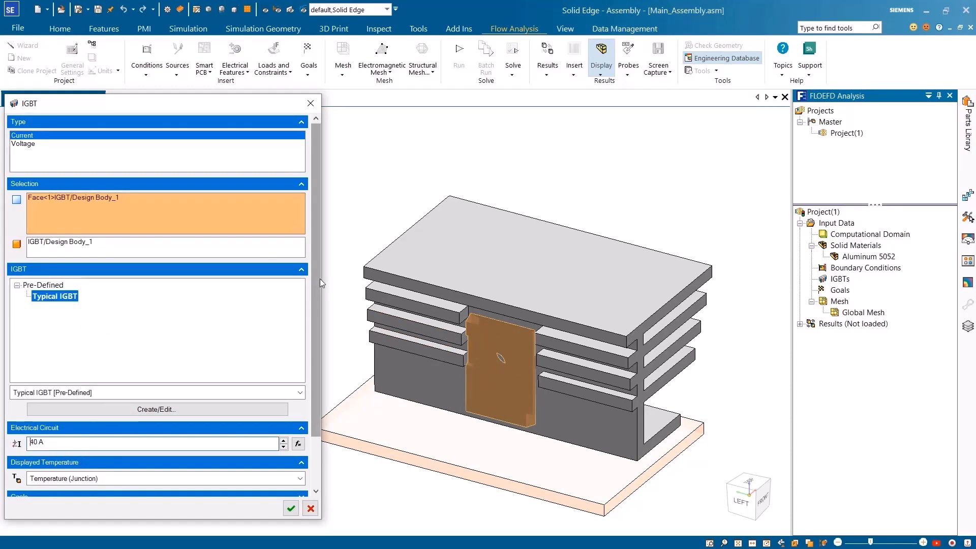
{"action": "scroll", "scroll_direction": "down", "scroll_amount": 3}
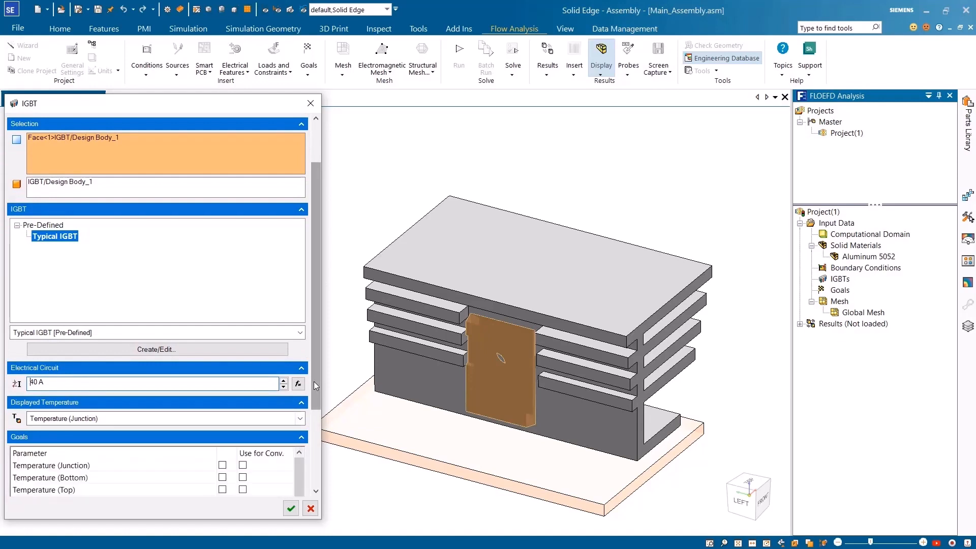
{"action": "scroll", "scroll_direction": "down", "scroll_amount": 3}
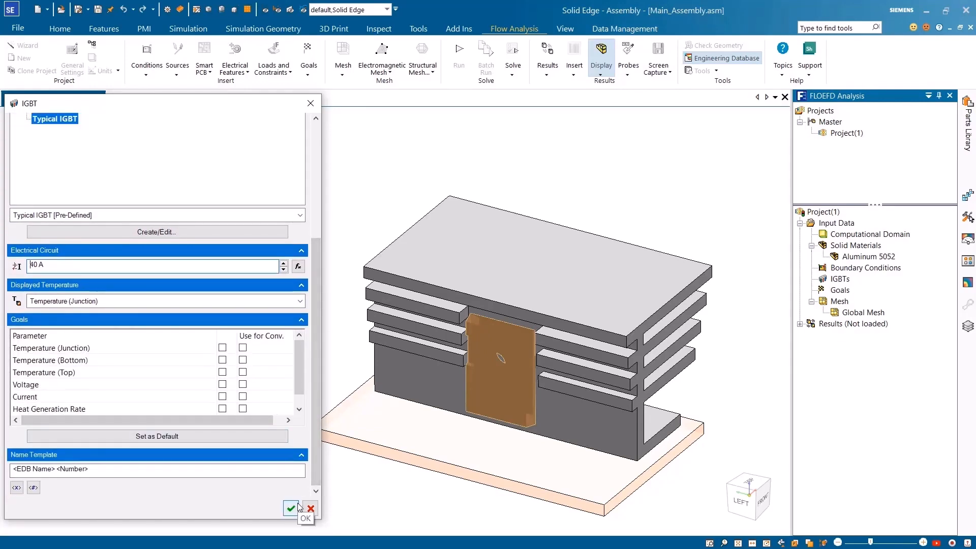
Step: Create IGBT 1, run the heat-sink calculation and display its temperature surface plot
{"action": "left_click", "coordinate": [289, 508]}
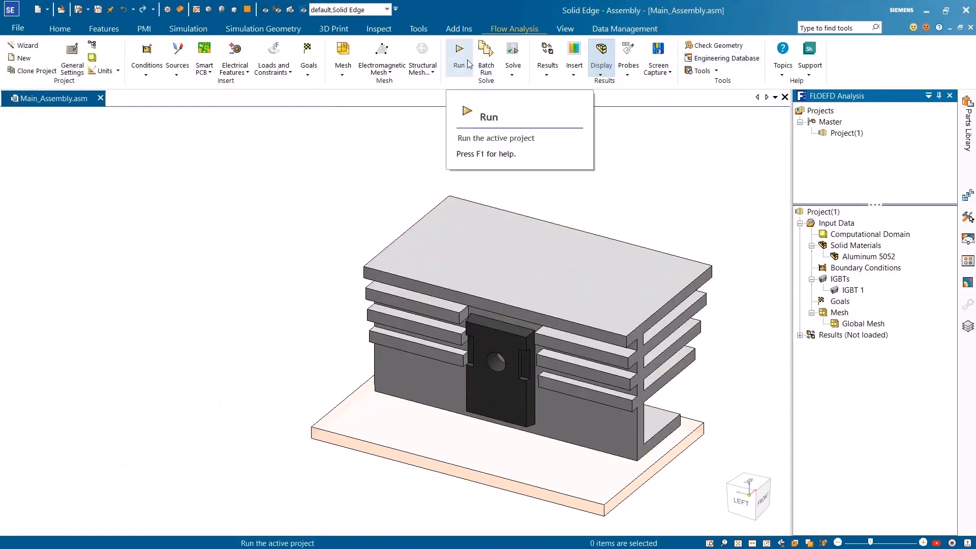
{"action": "left_click", "coordinate": [459, 48]}
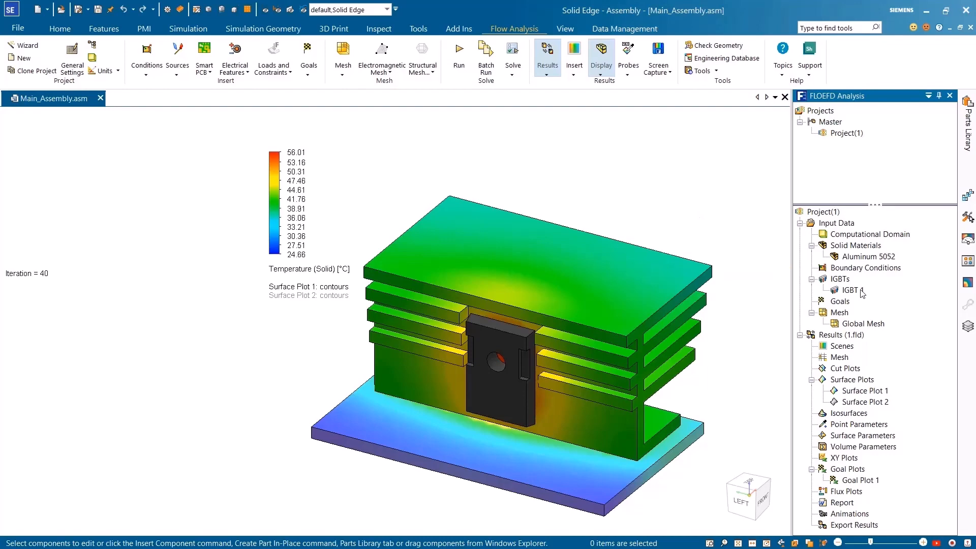
{"action": "left_click", "coordinate": [852, 290]}
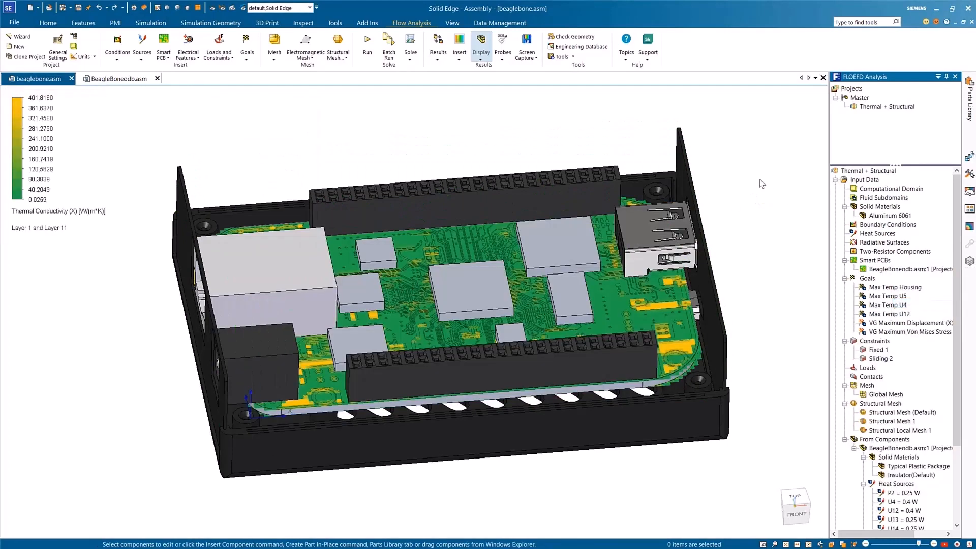
{"action": "mouse_move", "coordinate": [57, 43]}
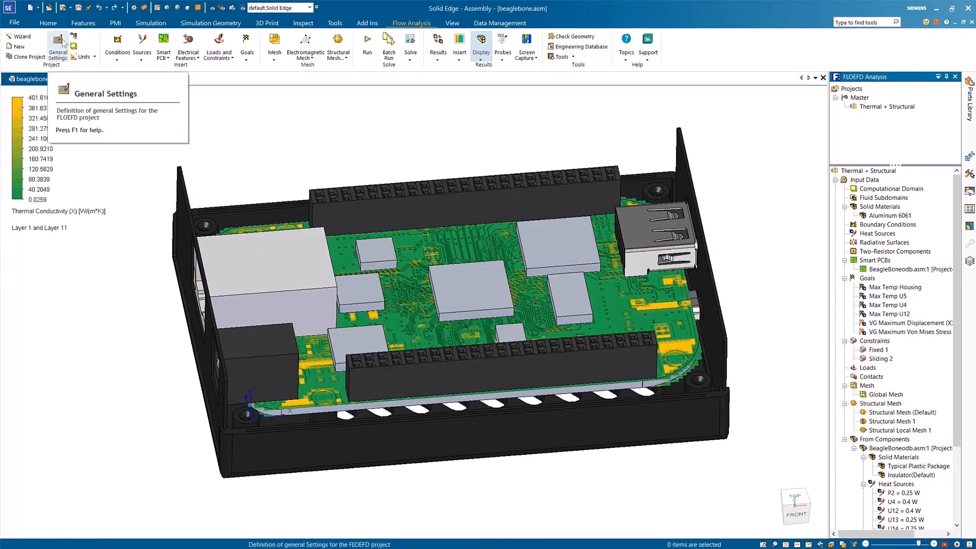
{"action": "left_click", "coordinate": [57, 47]}
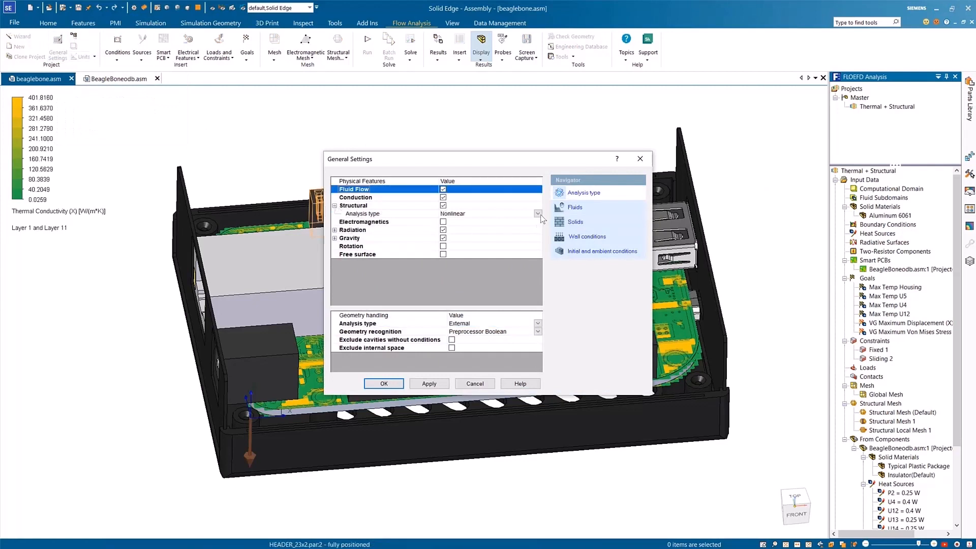
{"action": "left_click", "coordinate": [538, 214]}
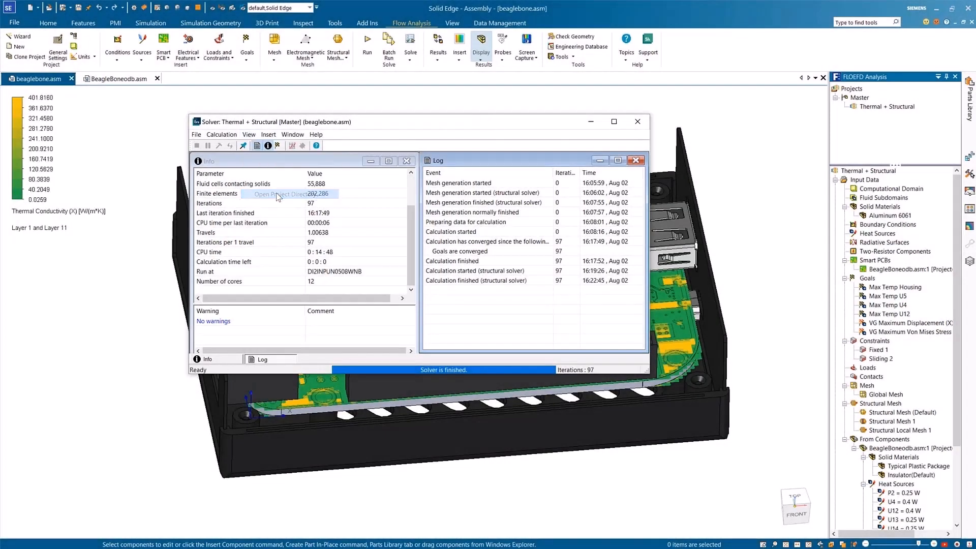
{"action": "left_click", "coordinate": [281, 193]}
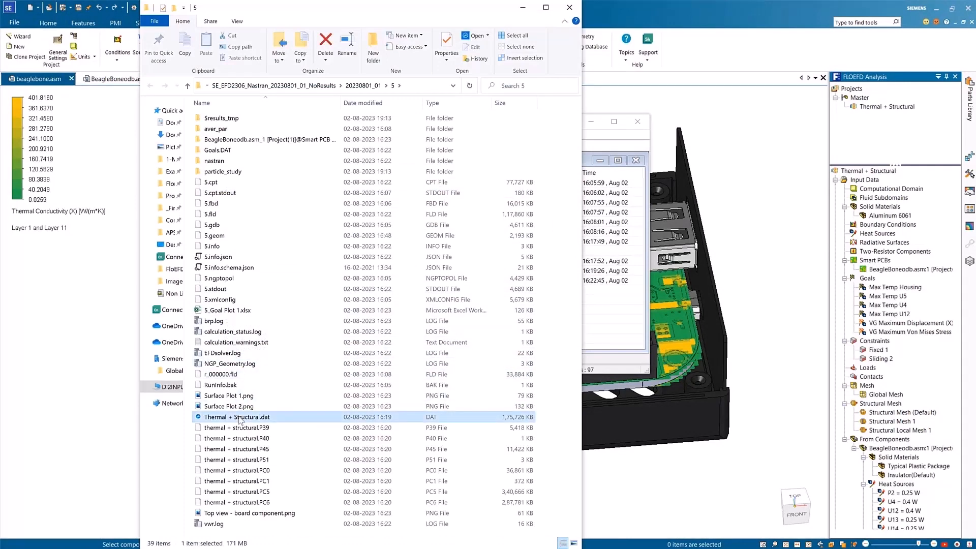
{"action": "double_click", "coordinate": [217, 161]}
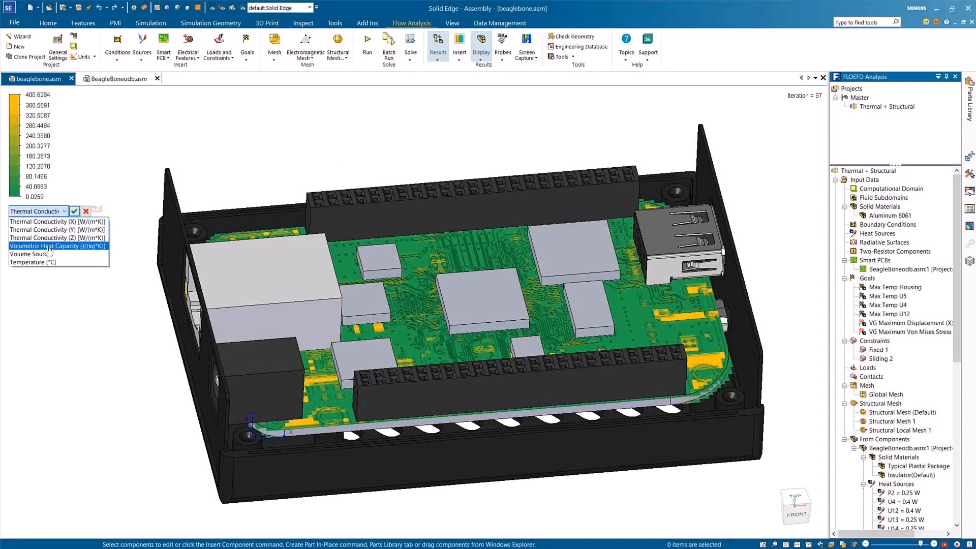
Step: Switch the board plot parameter to Temperature [°C], giving a 31.48–56.72 °C range
{"action": "left_click", "coordinate": [33, 261]}
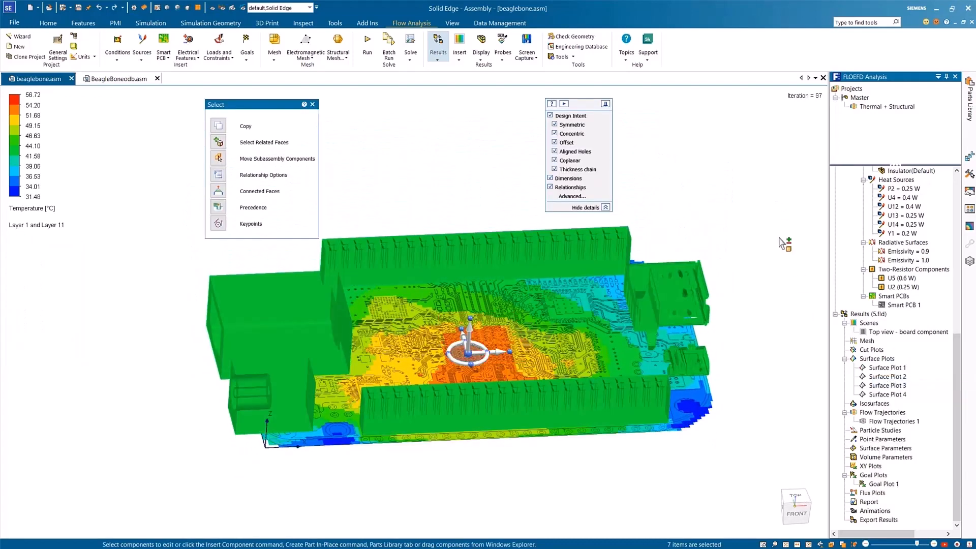
Step: Adjust the results view so temperature shows across the board's top surface and components
{"action": "right_click", "coordinate": [889, 366]}
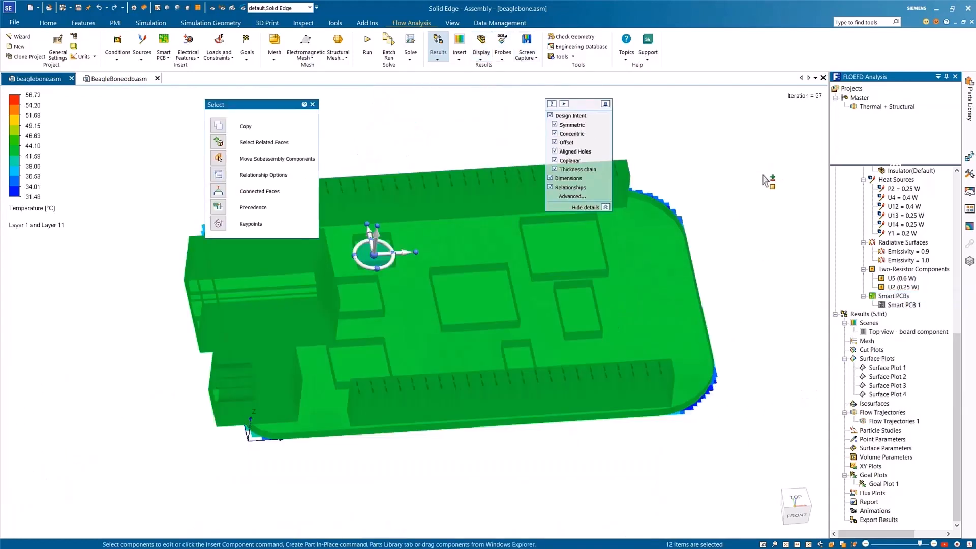
{"action": "left_click", "coordinate": [886, 395]}
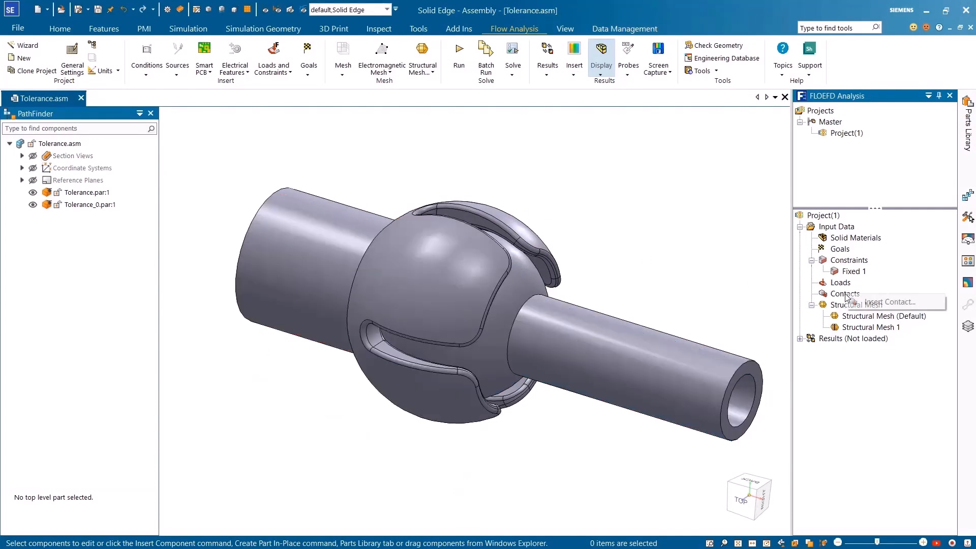
Step: Define a Sliding contact with 0.005 tolerance between the two ball-joint bodies as Contact 1
{"action": "left_click", "coordinate": [888, 302]}
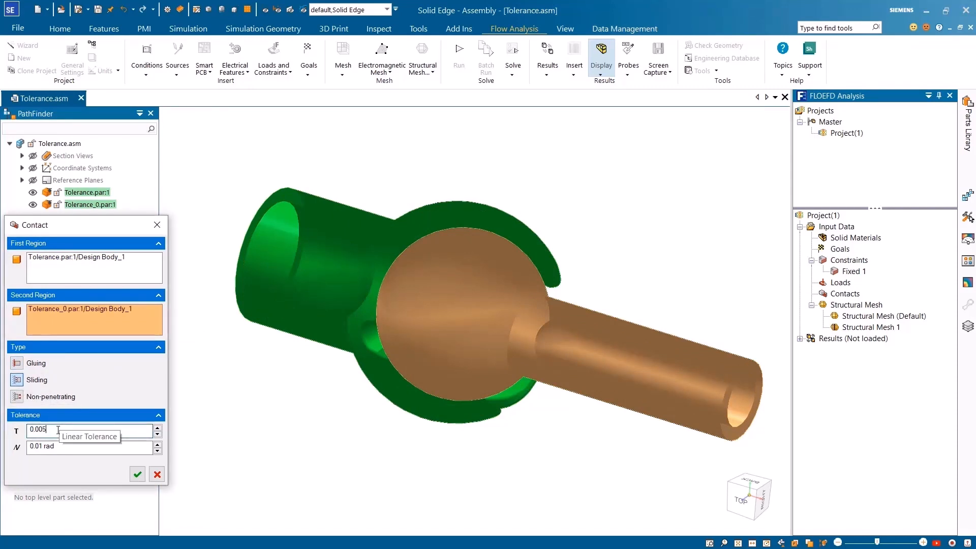
{"action": "left_click", "coordinate": [137, 475]}
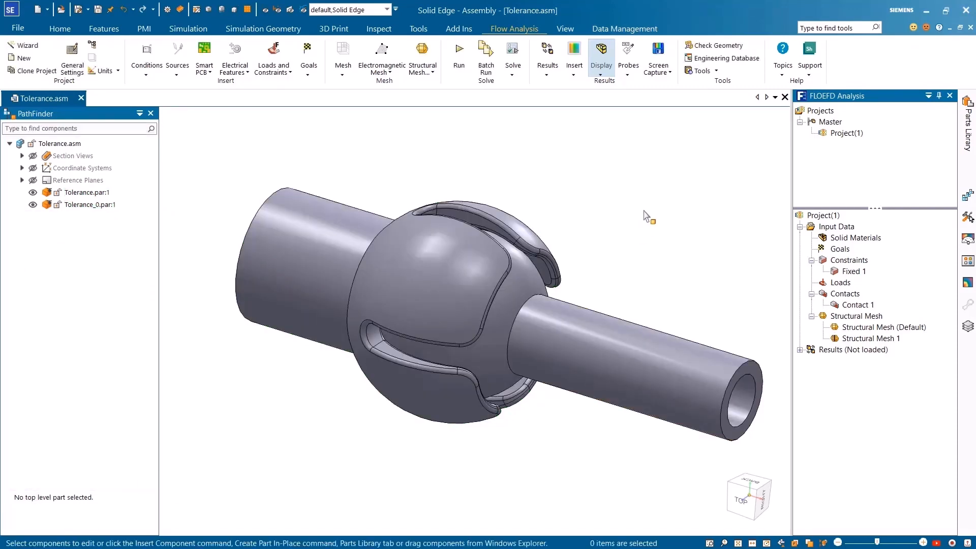
Step: Run the ball-joint calculation and bring up options for a results scene
{"action": "left_click", "coordinate": [458, 52]}
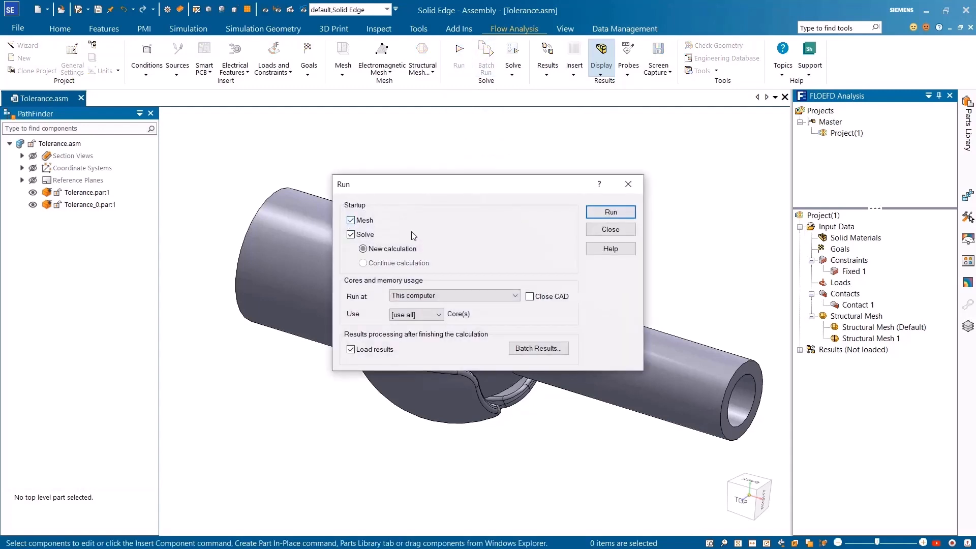
{"action": "left_click", "coordinate": [609, 211]}
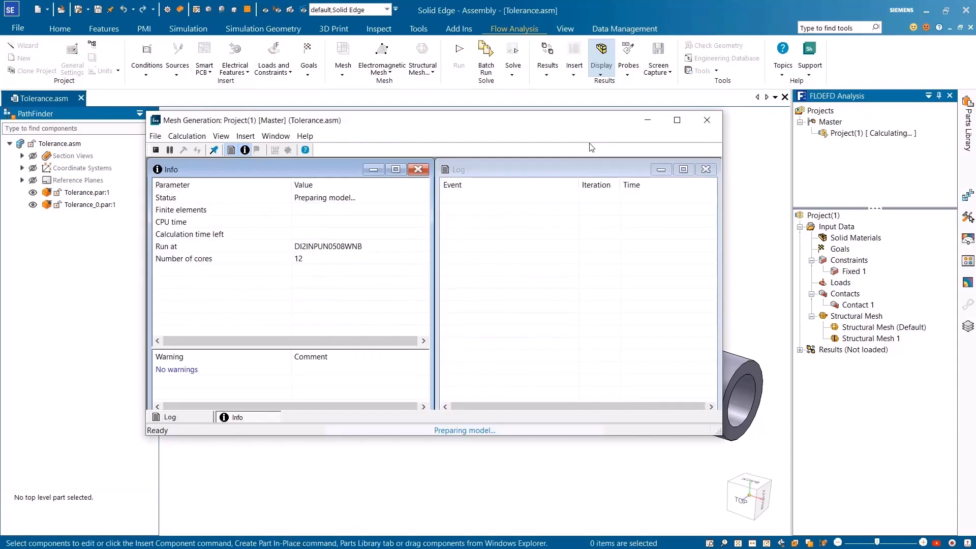
{"action": "right_click", "coordinate": [852, 383]}
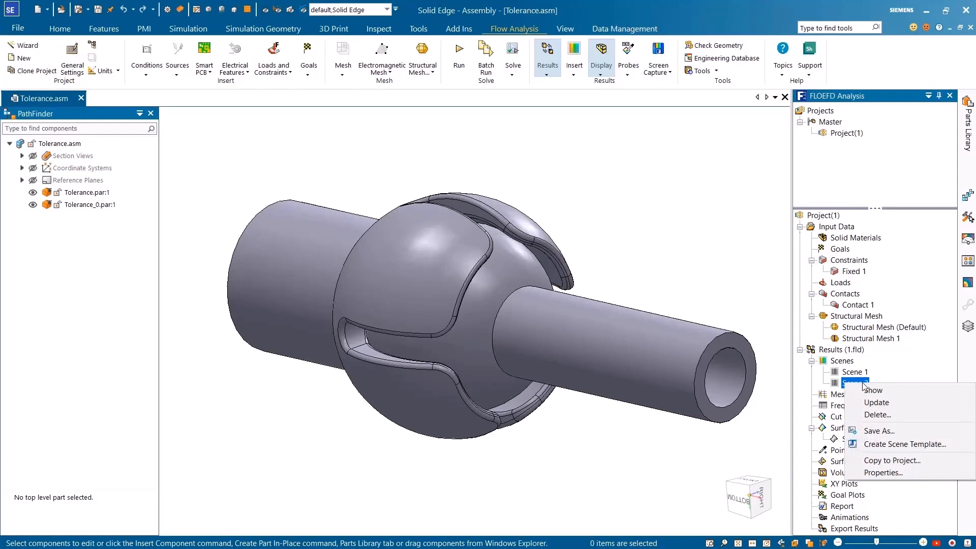